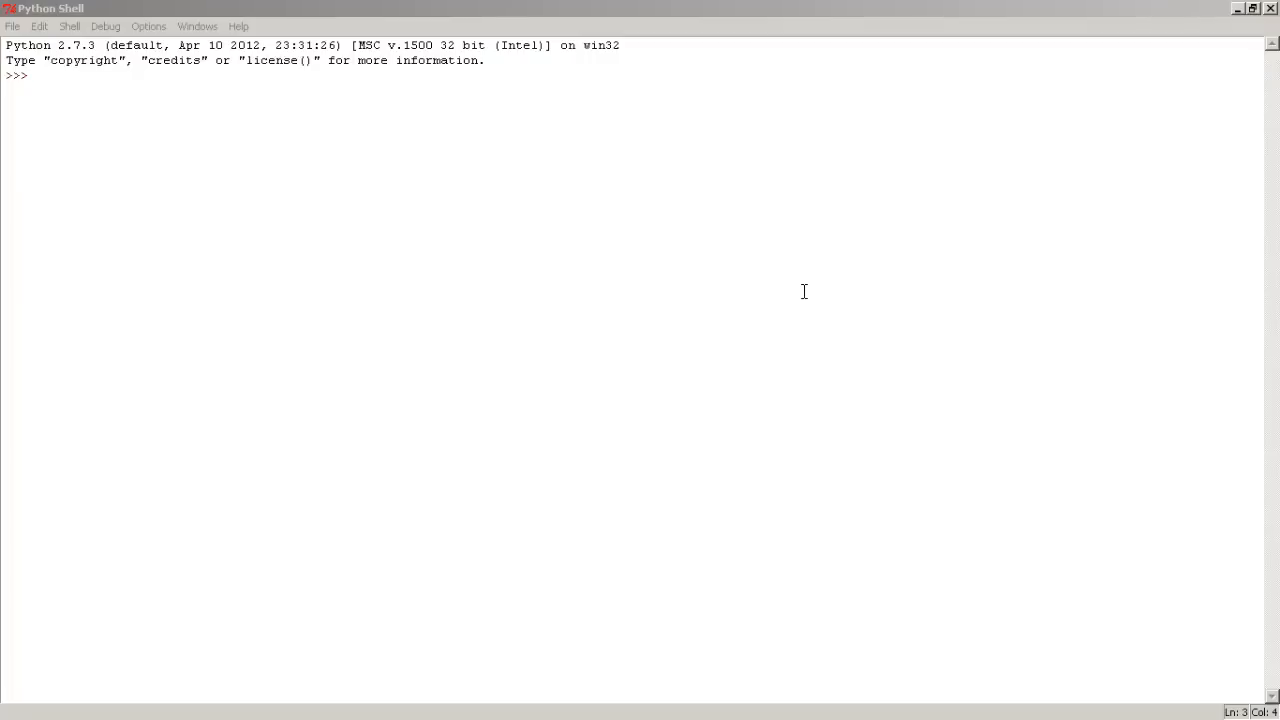
{"action": "mouse_move", "coordinate": [118, 108]}
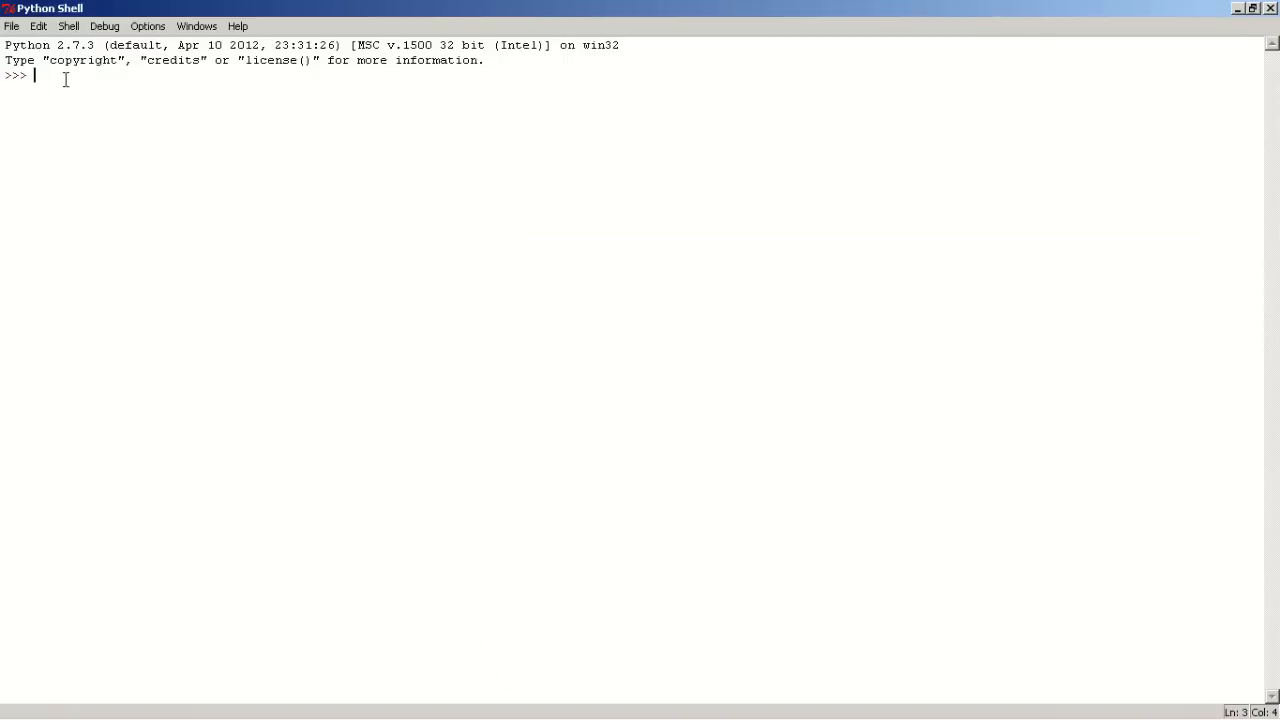
Step: Evaluate 2+2 in the shell so it returns 4
{"action": "type", "text": "2+2"}
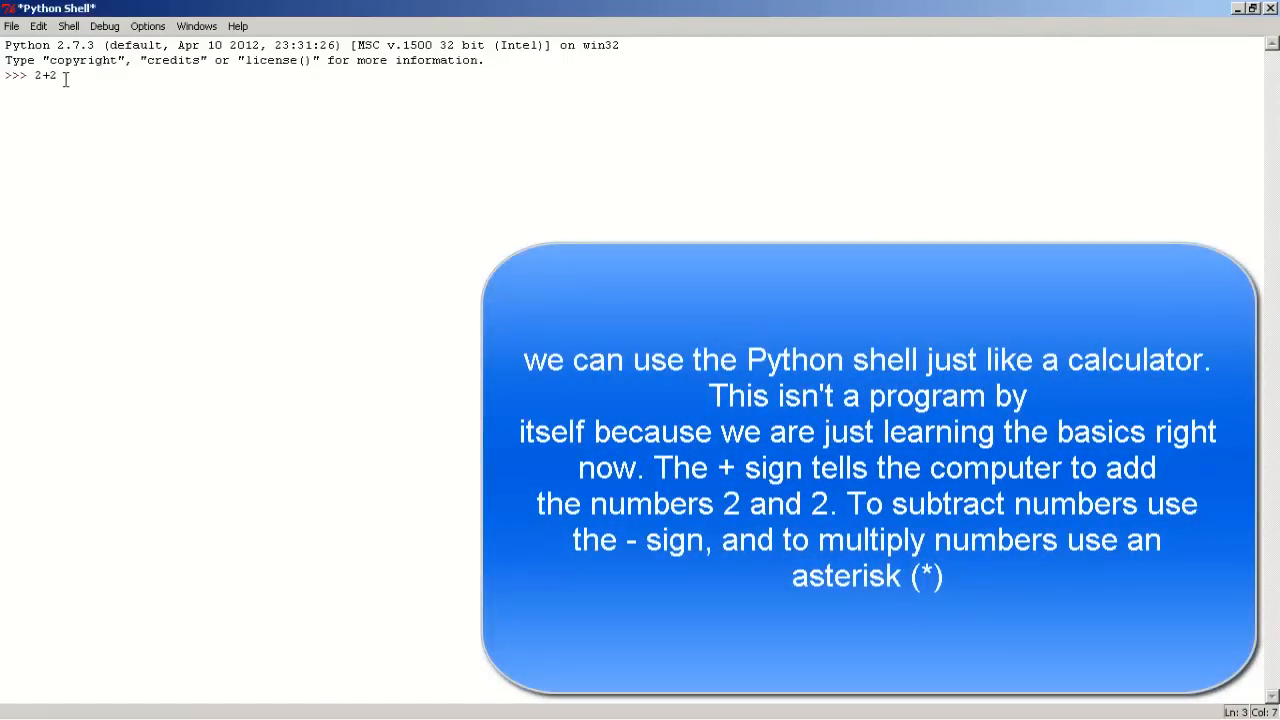
{"action": "key", "text": "Return"}
{"action": "type", "text": "2-"}
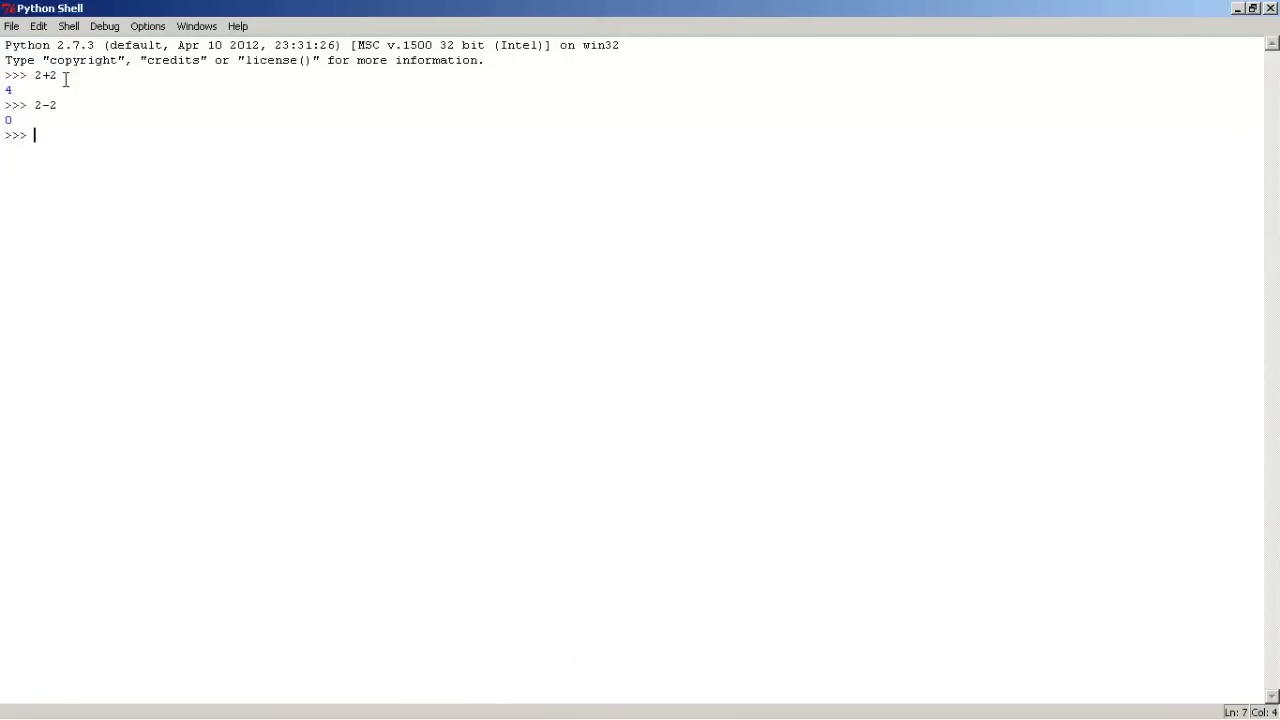
Step: Evaluate 2*2 returning 4 and 2/2 returning the quotient 1
{"action": "type", "text": "2"}
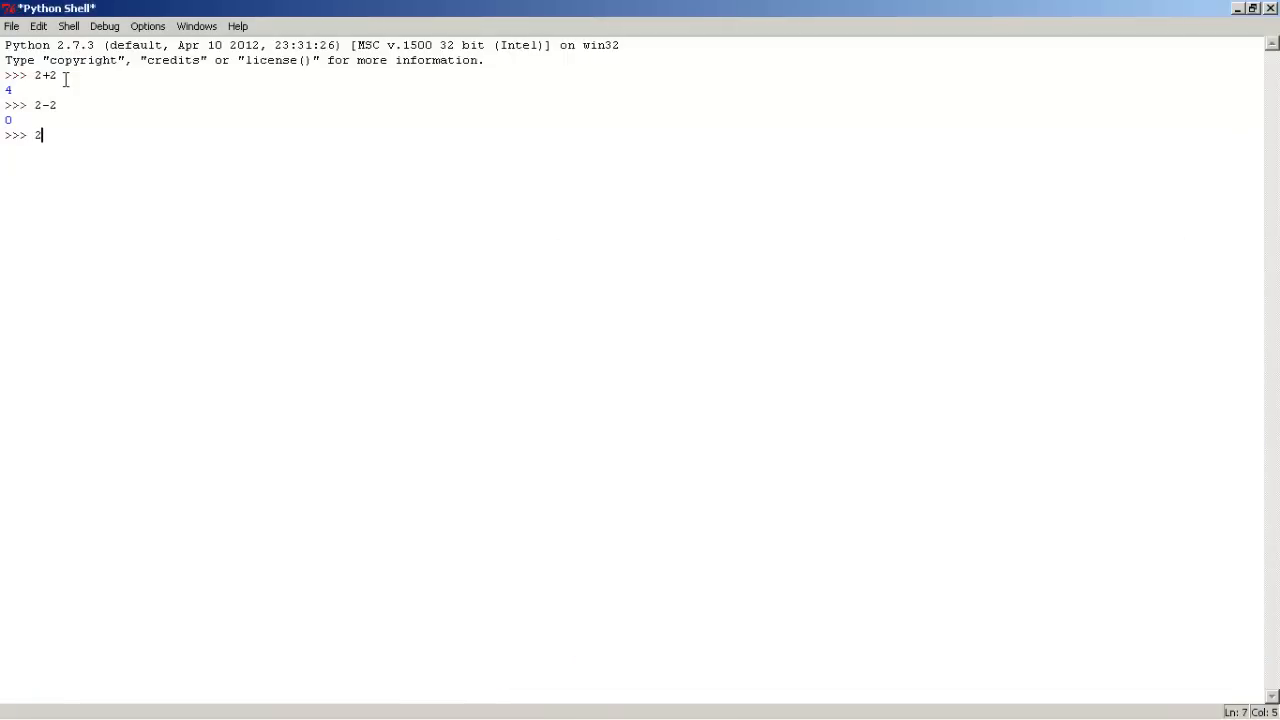
{"action": "type", "text": "*"}
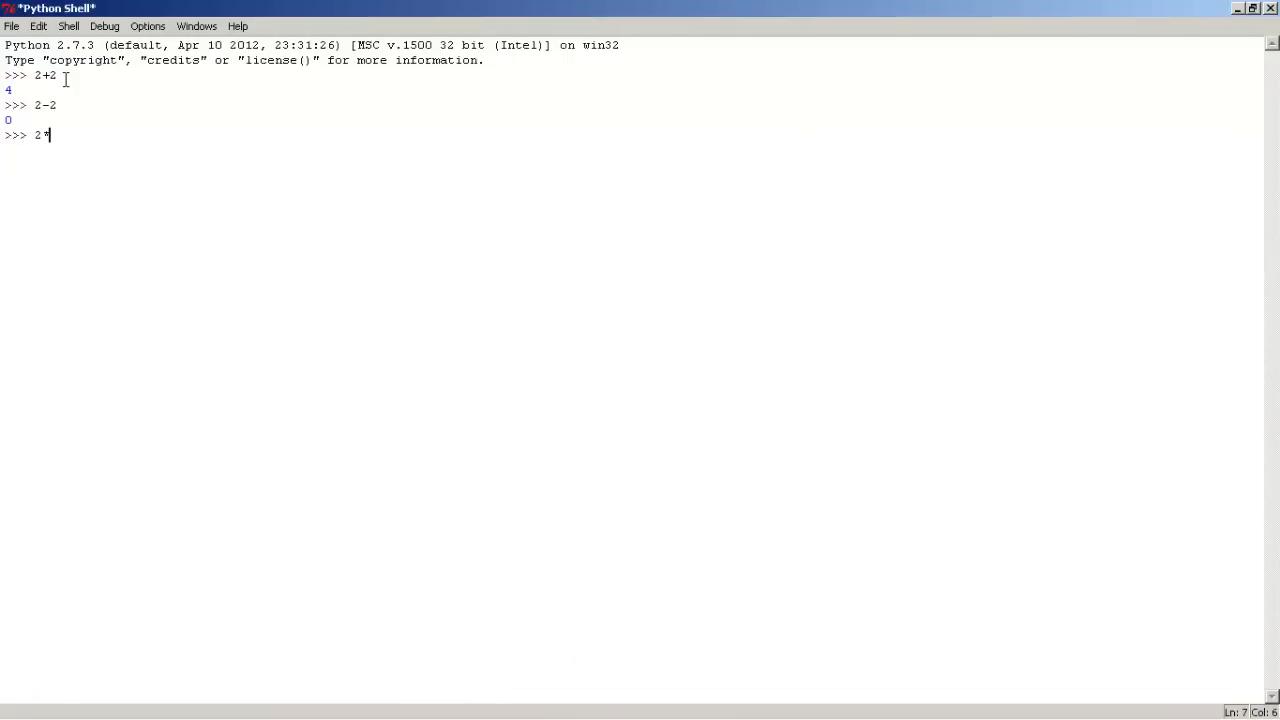
{"action": "key", "text": "Return"}
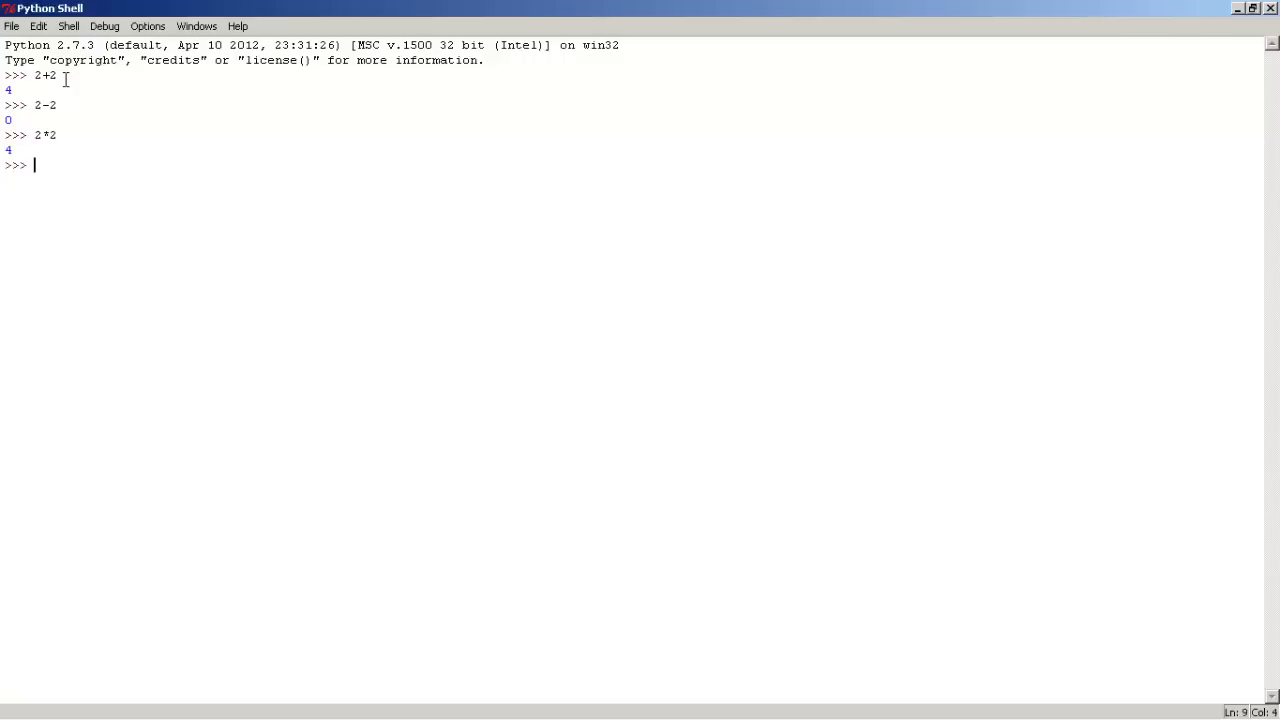
{"action": "type", "text": "2"}
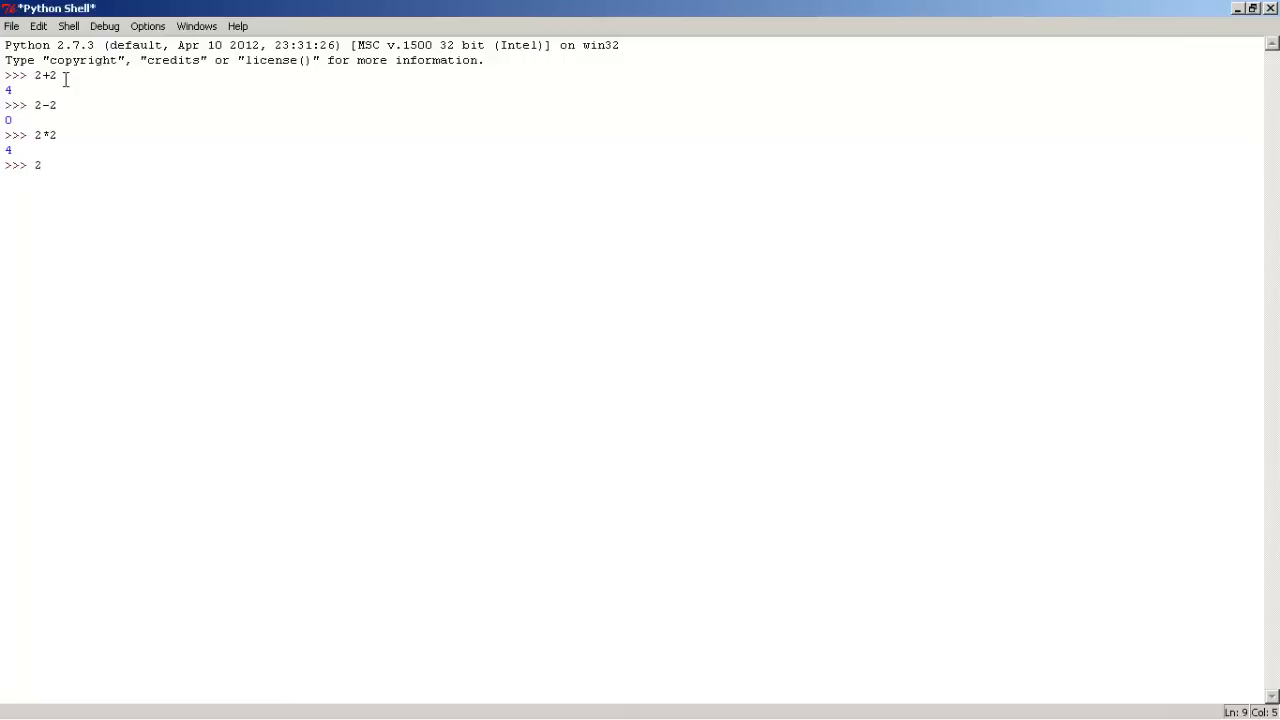
{"action": "type", "text": "/2"}
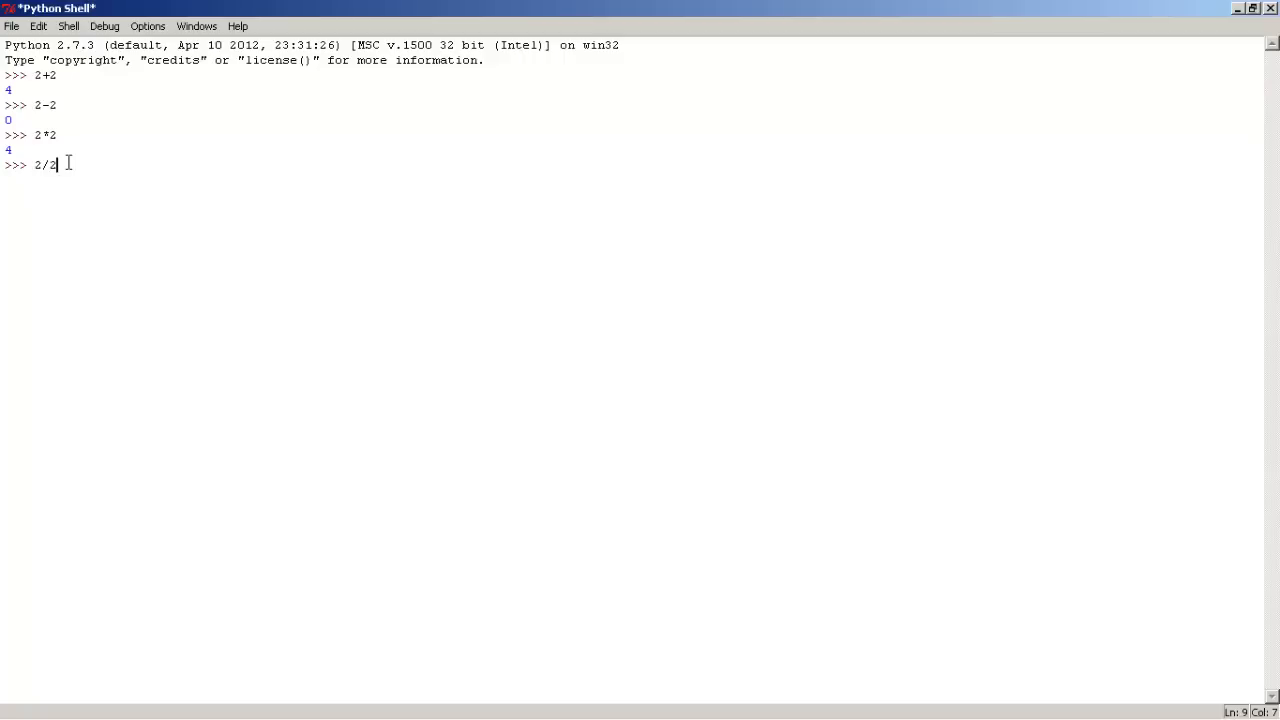
{"action": "key", "text": "Return"}
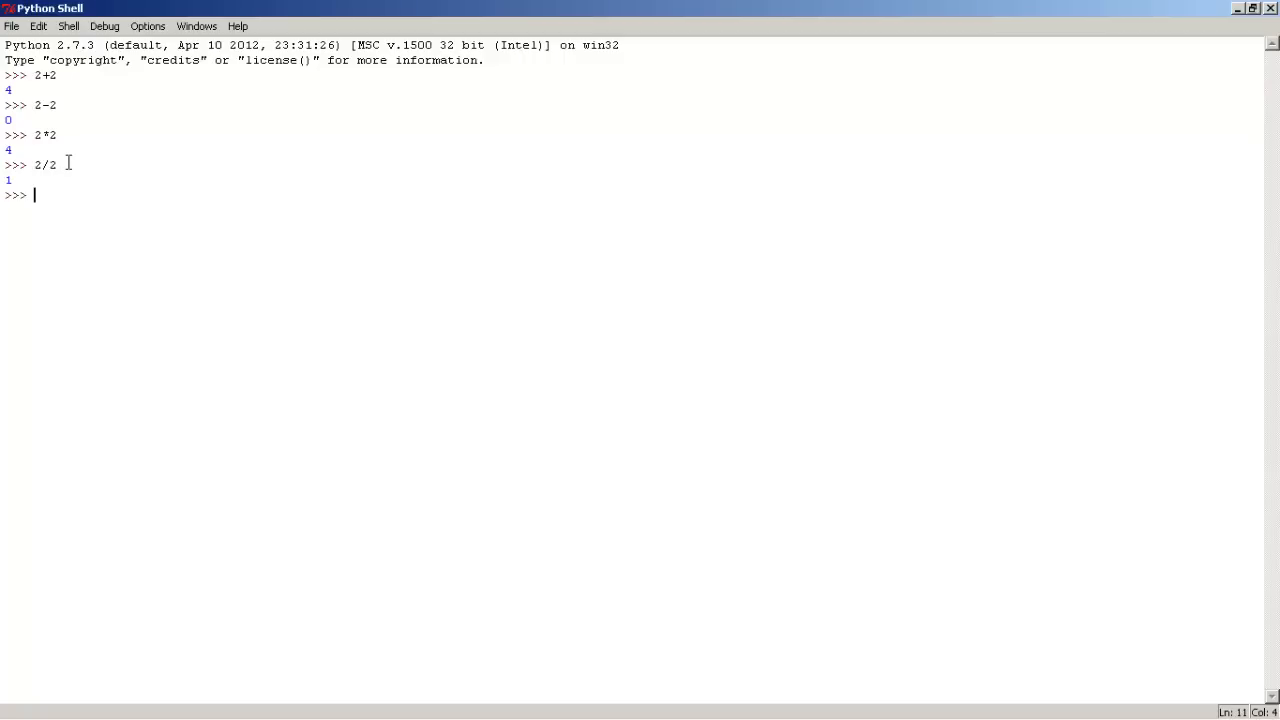
{"action": "mouse_move", "coordinate": [38, 100]}
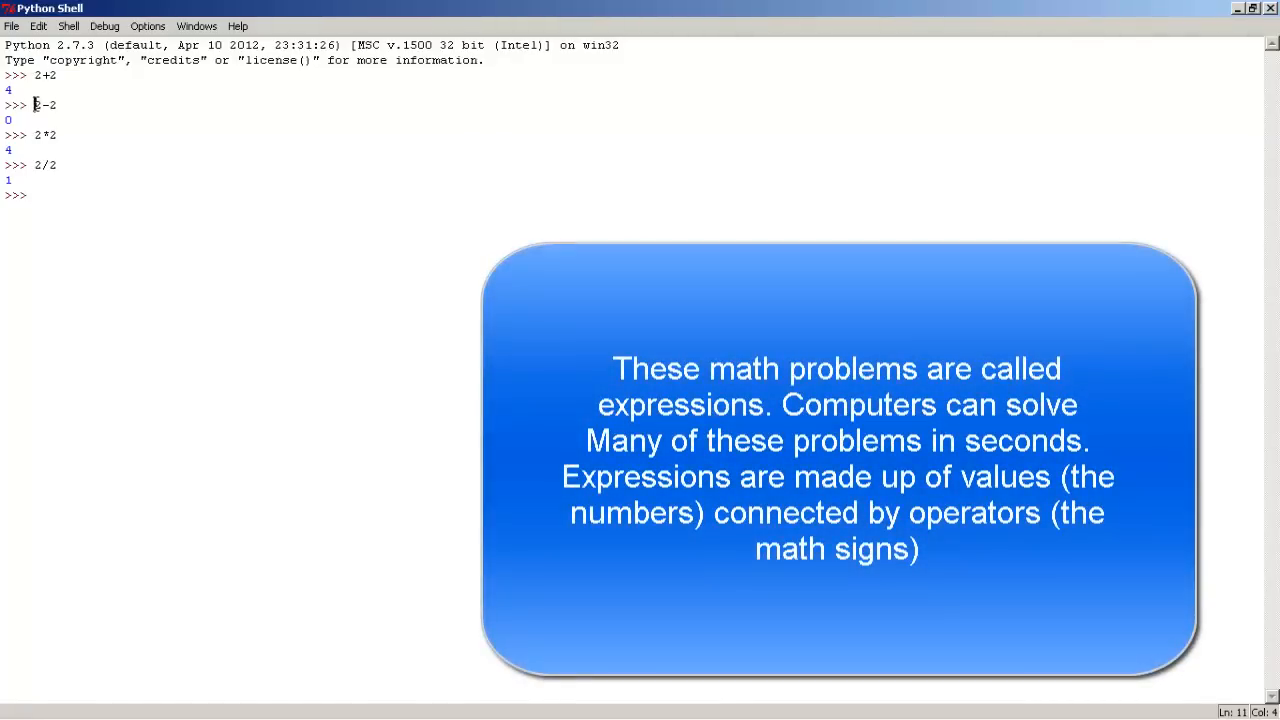
{"action": "double_click", "coordinate": [44, 104]}
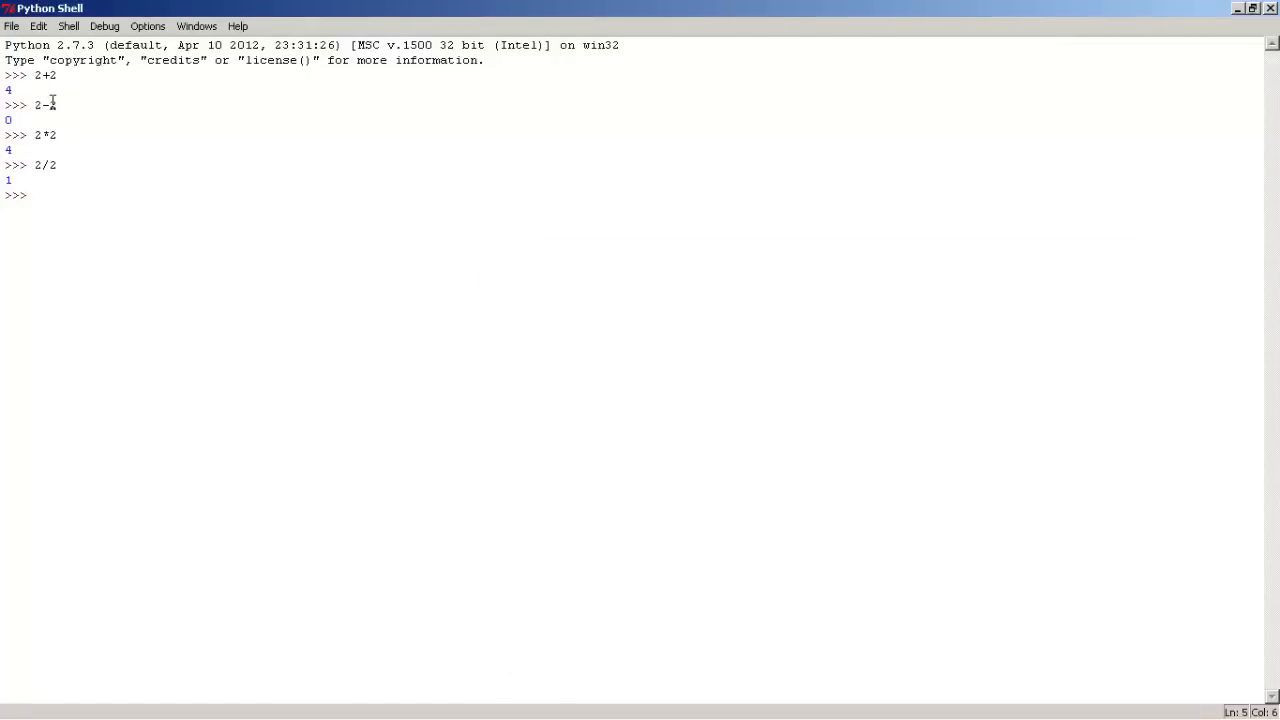
{"action": "left_click", "coordinate": [32, 76]}
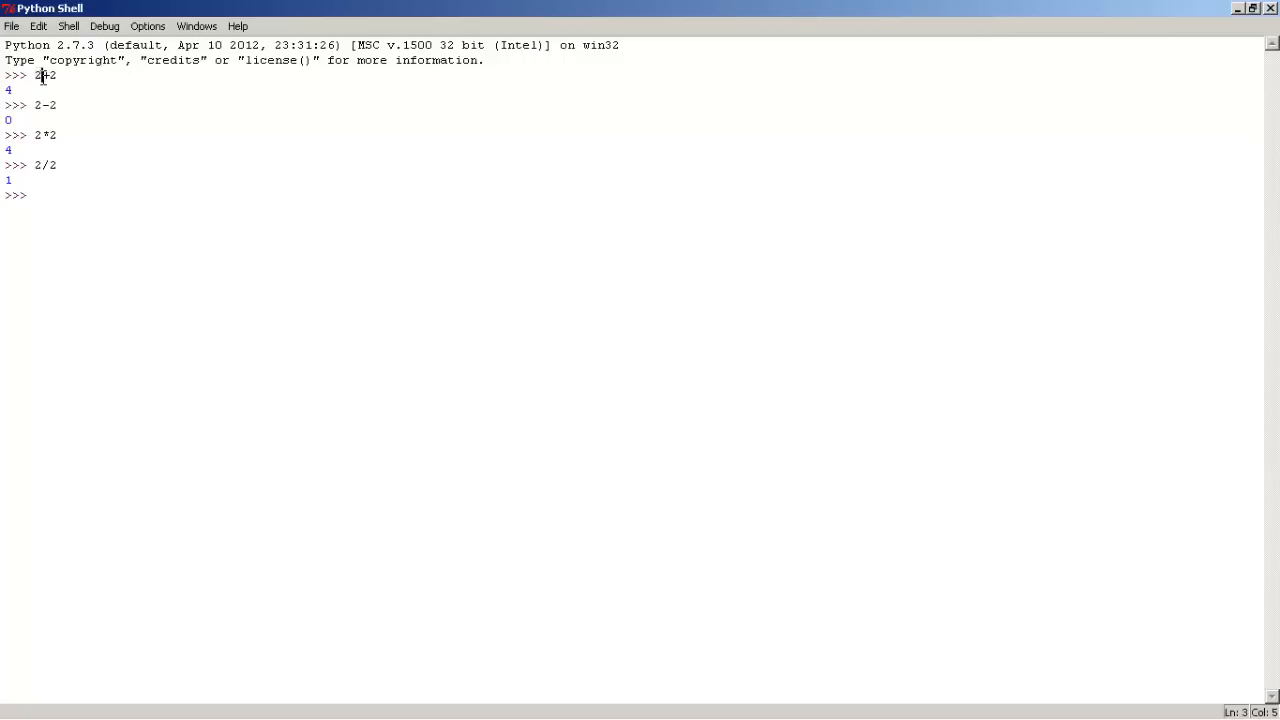
{"action": "type", "text": "+"}
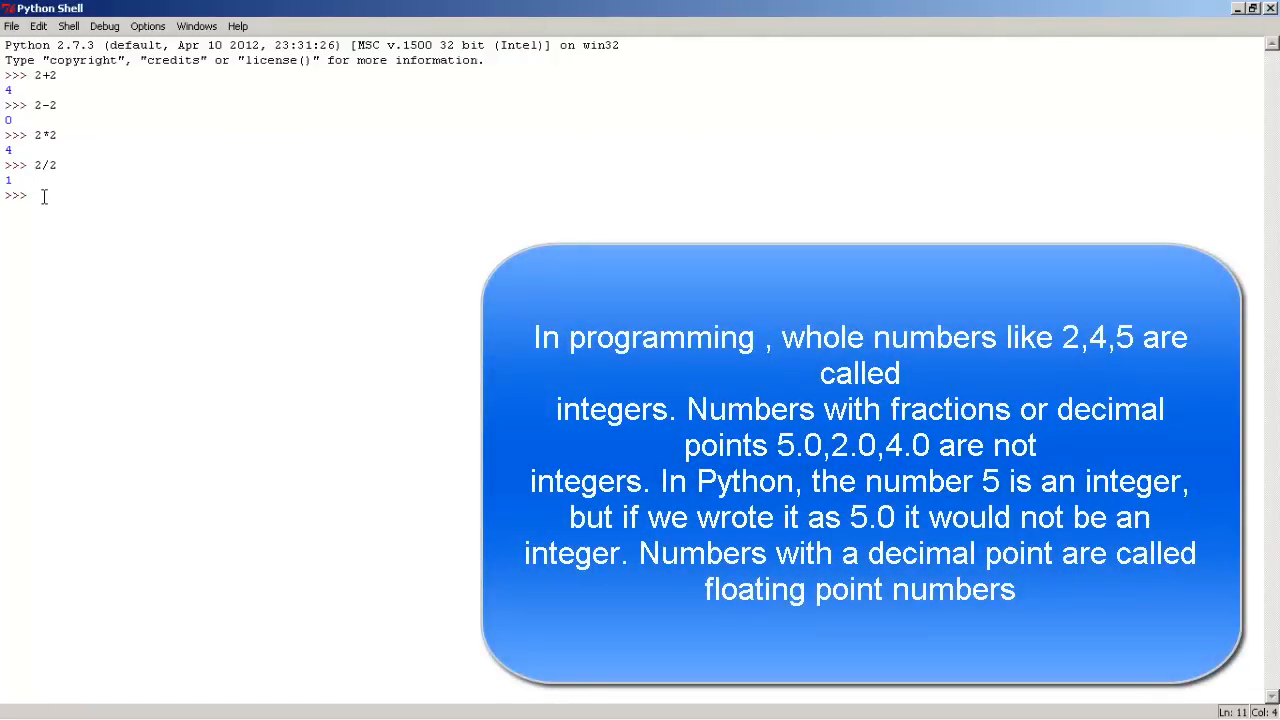
Step: Begin the note with "5 integers" at the prompt without running it
{"action": "type", "text": "5 integers"}
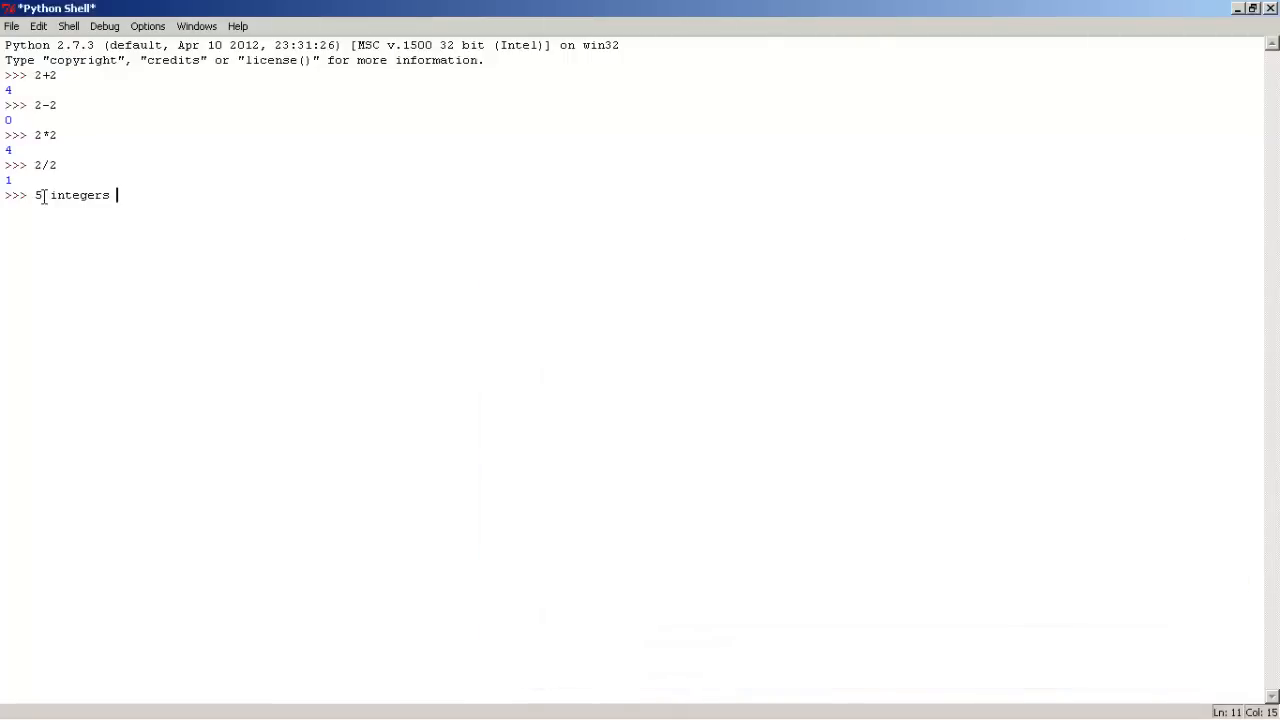
Step: Extend the note with "5.2 floating point numbers", still unrun
{"action": "type", "text": "5.2"}
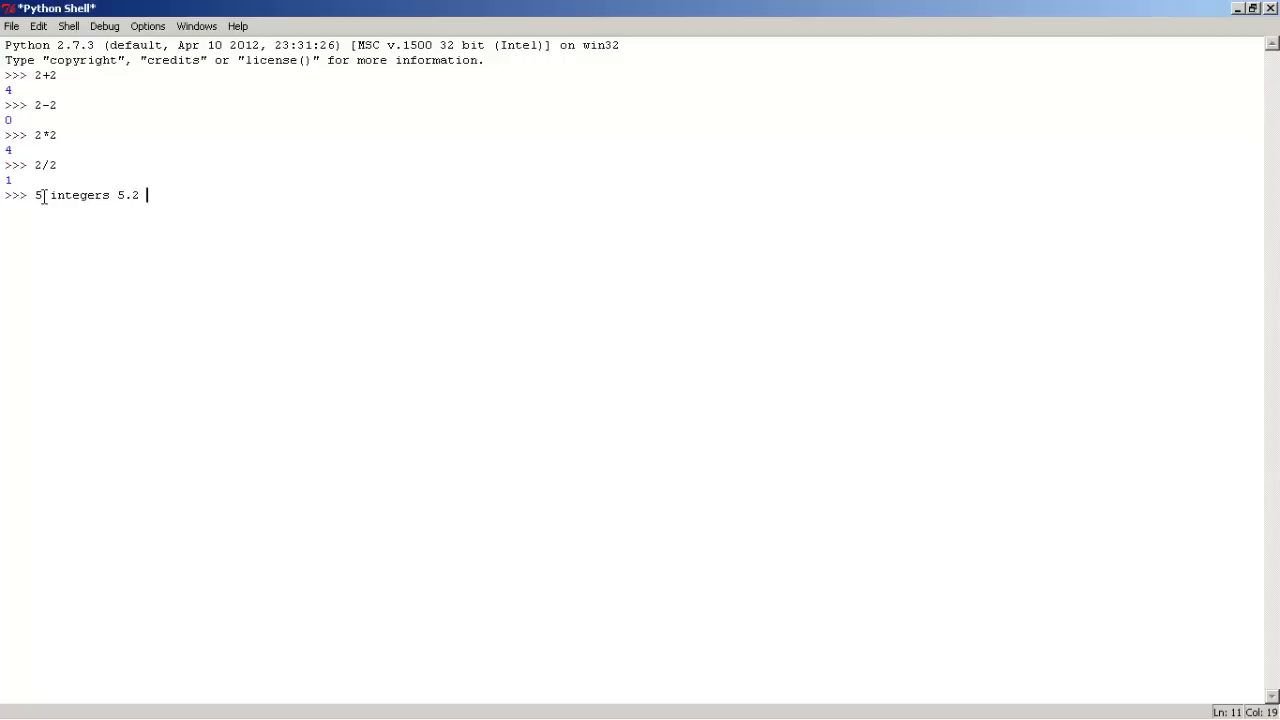
{"action": "type", "text": "flo"}
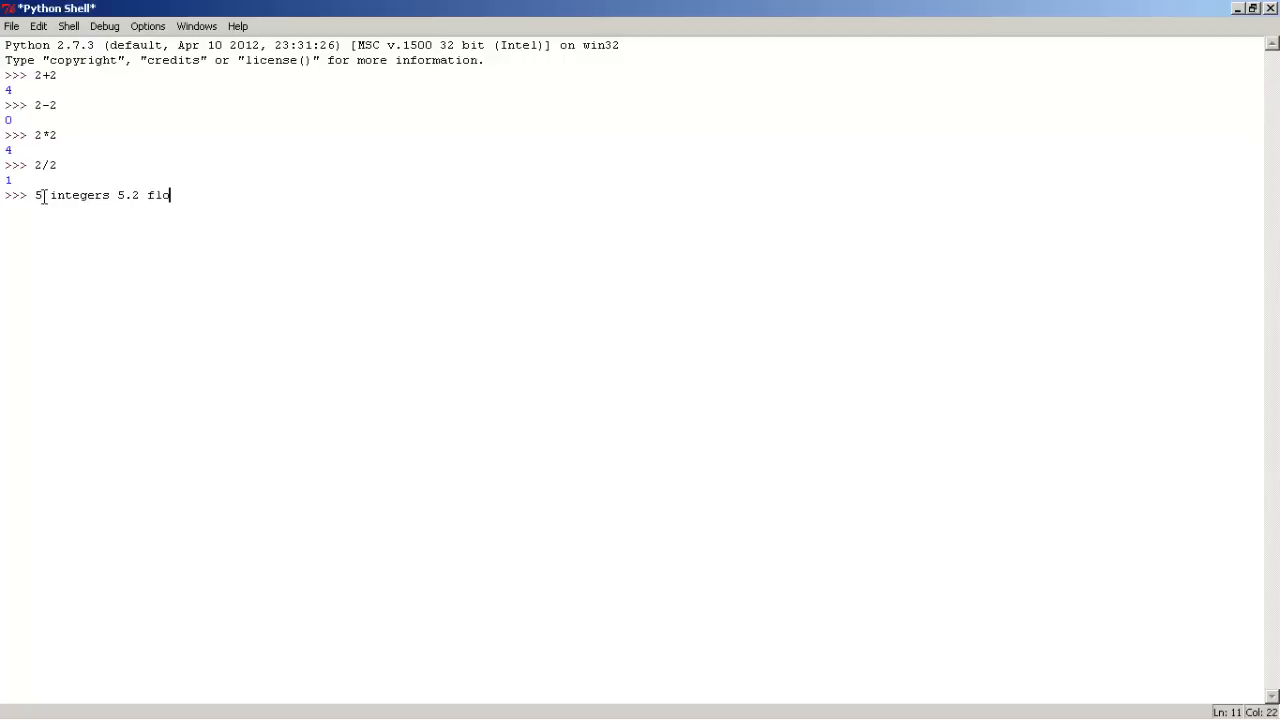
{"action": "type", "text": "ating"}
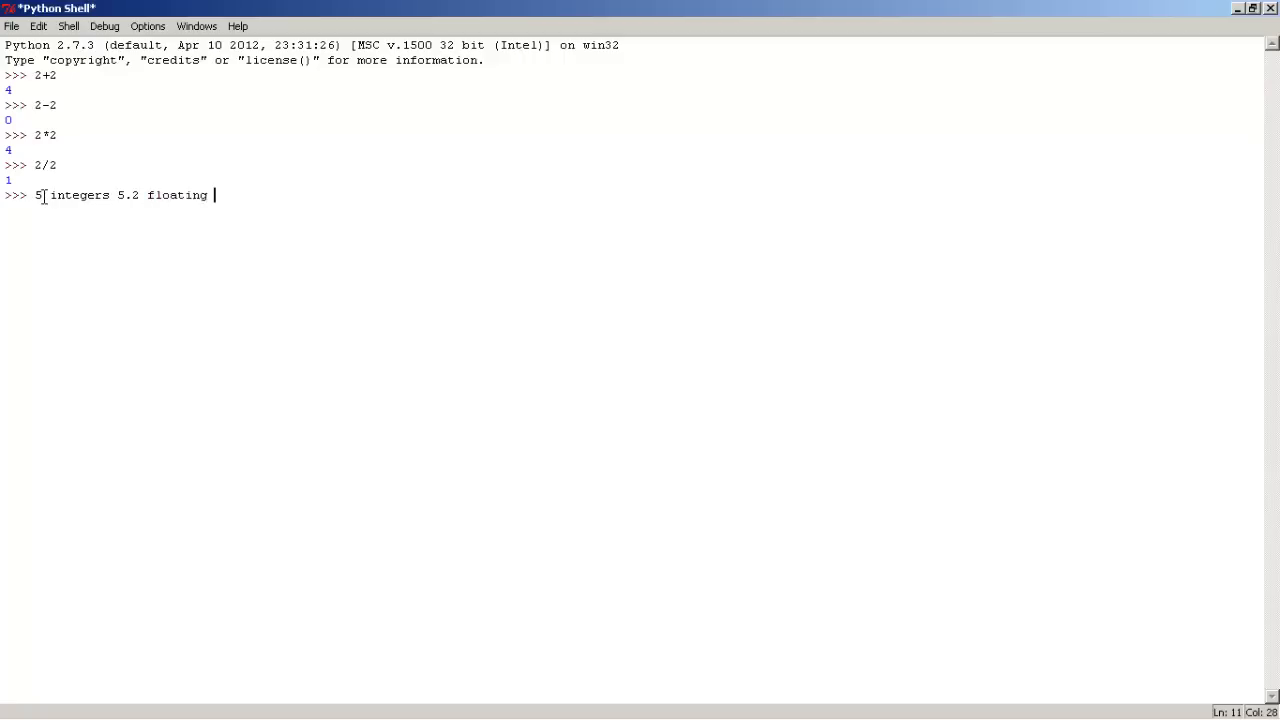
{"action": "type", "text": "point"}
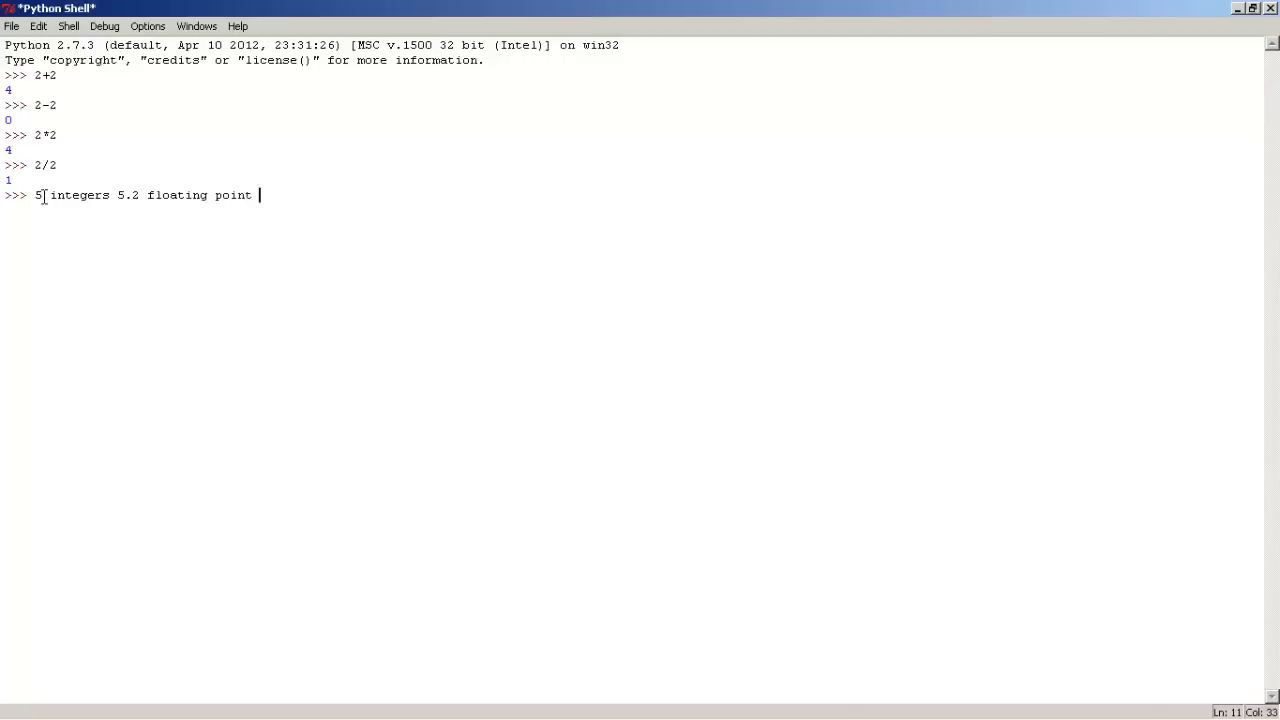
{"action": "type", "text": "numbers"}
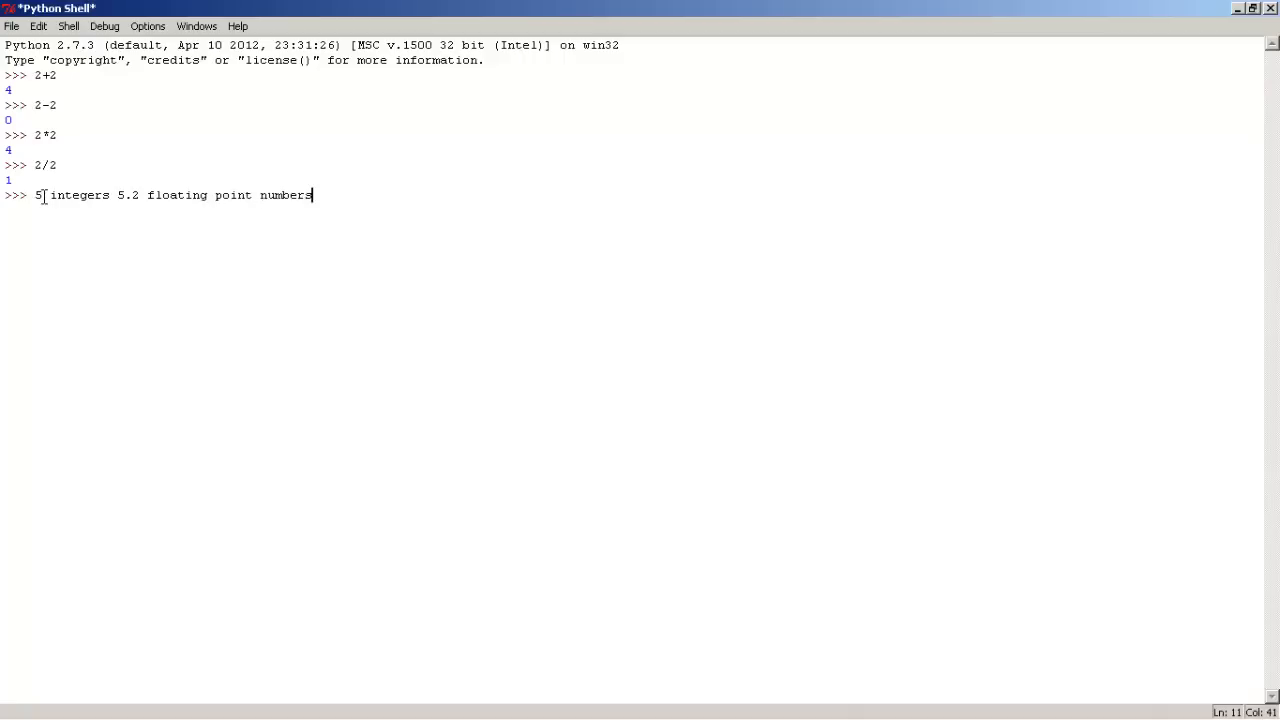